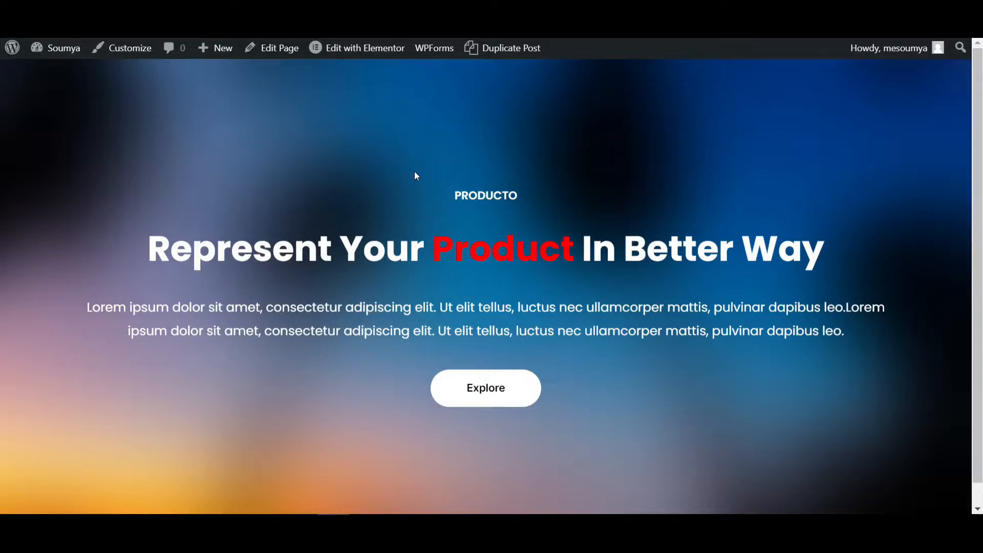
{"action": "mouse_move", "coordinate": [396, 187]}
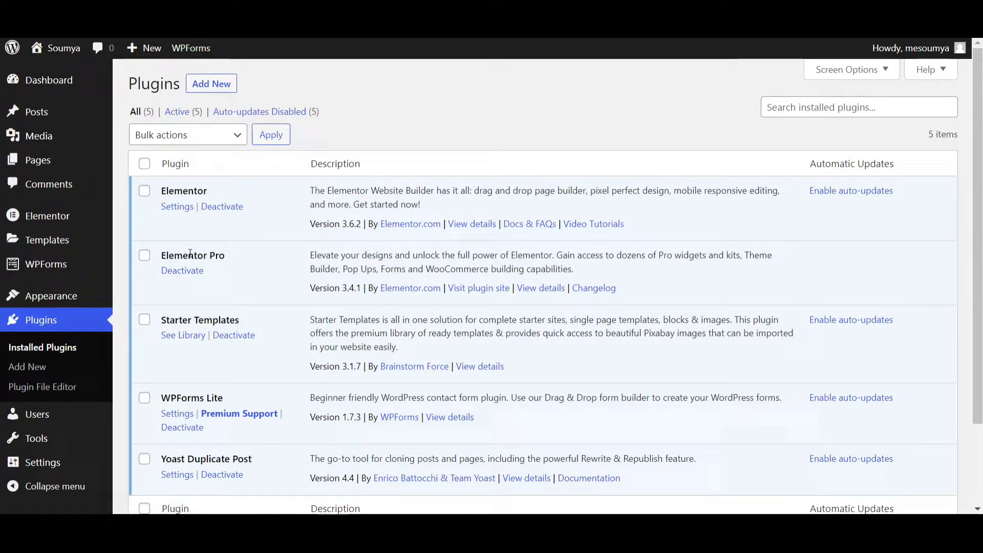
{"action": "mouse_move", "coordinate": [46, 216]}
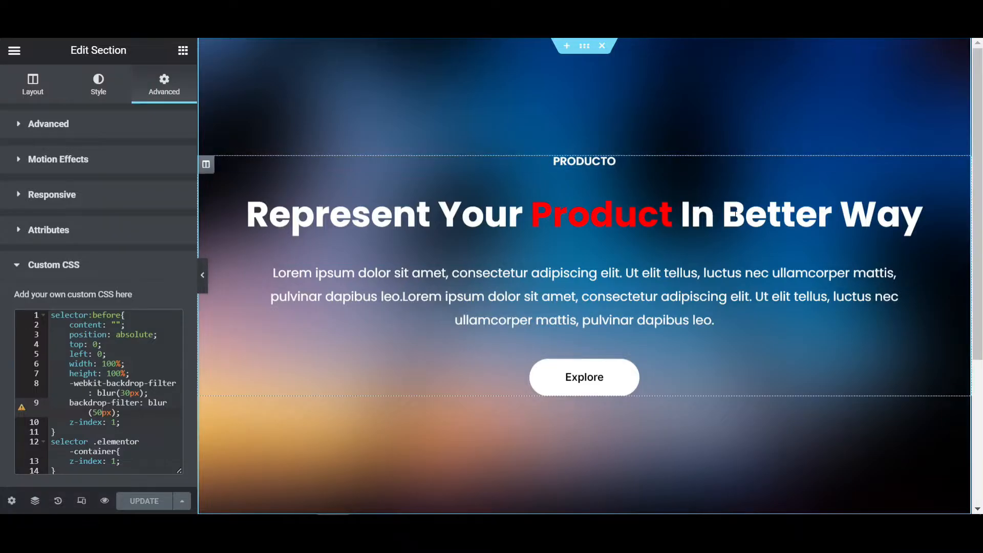
Step: Delete the section's palm-tree background image, leaving a solid dark background colour
{"action": "scroll", "scroll_direction": "down", "scroll_amount": 3}
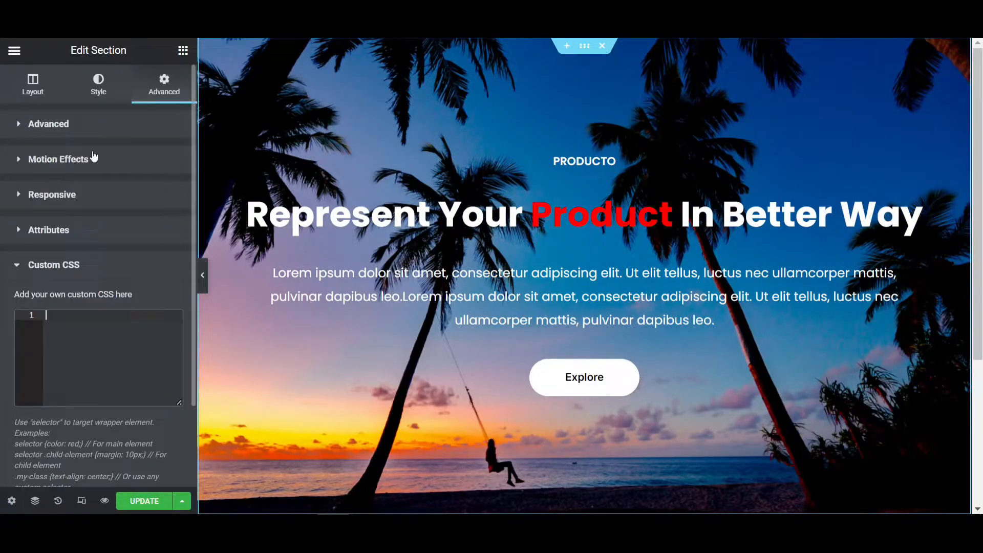
{"action": "left_click", "coordinate": [98, 85]}
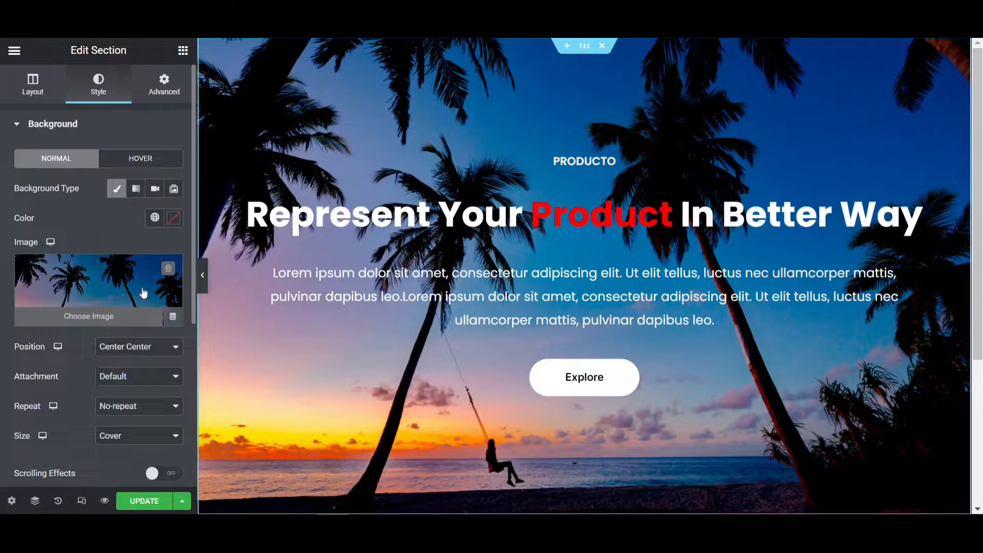
{"action": "left_click", "coordinate": [168, 267]}
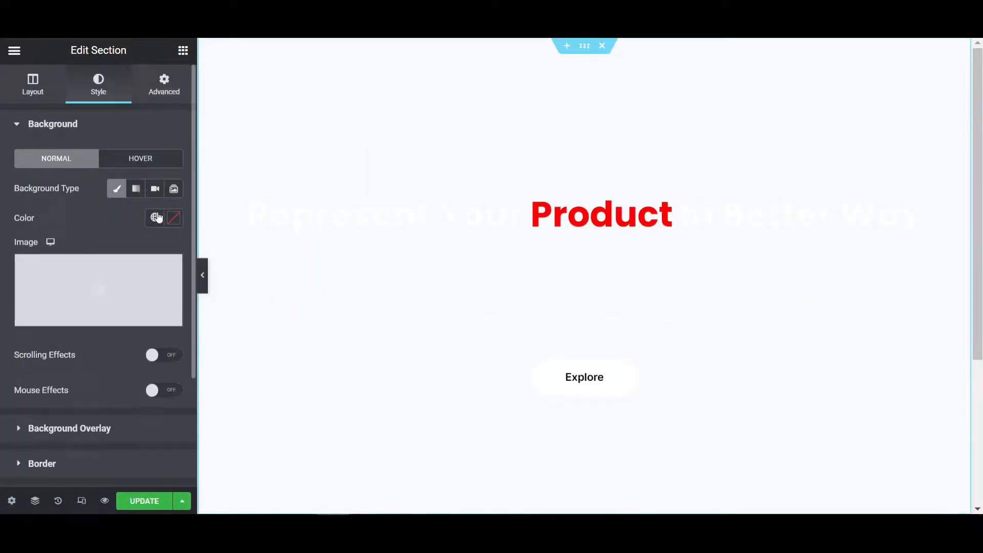
{"action": "left_click", "coordinate": [155, 217]}
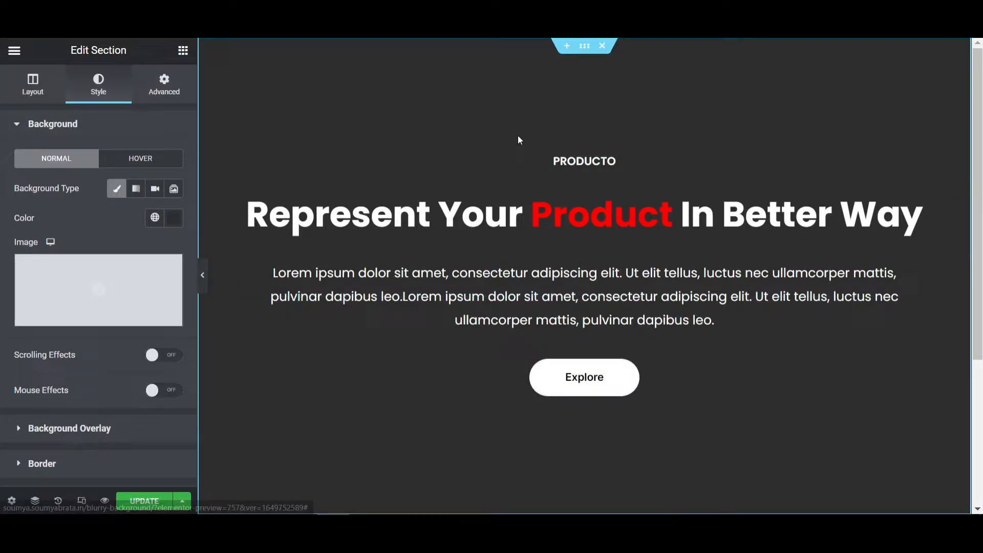
{"action": "mouse_move", "coordinate": [501, 131]}
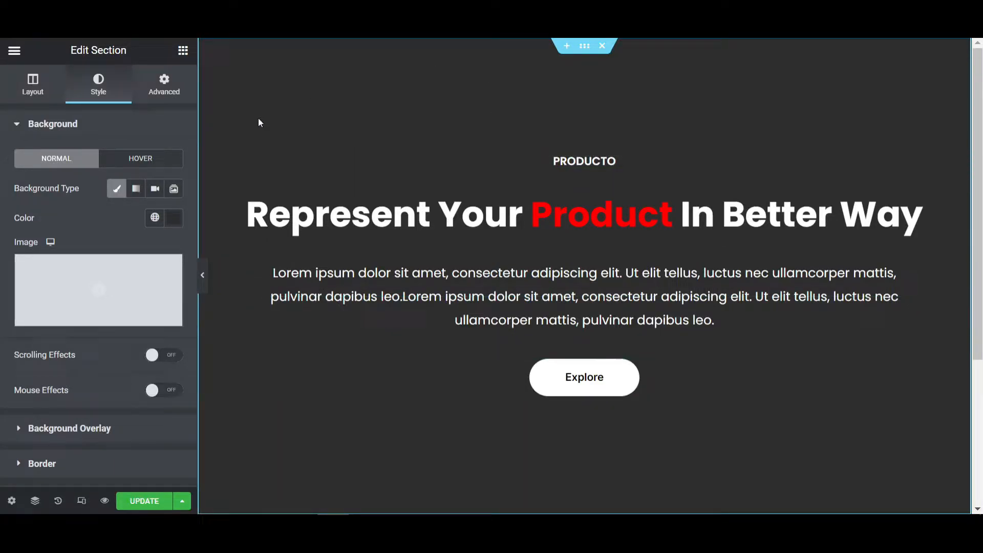
Step: Preview the blurred-hero live page, then return to editing the hero section
{"action": "left_click", "coordinate": [174, 218]}
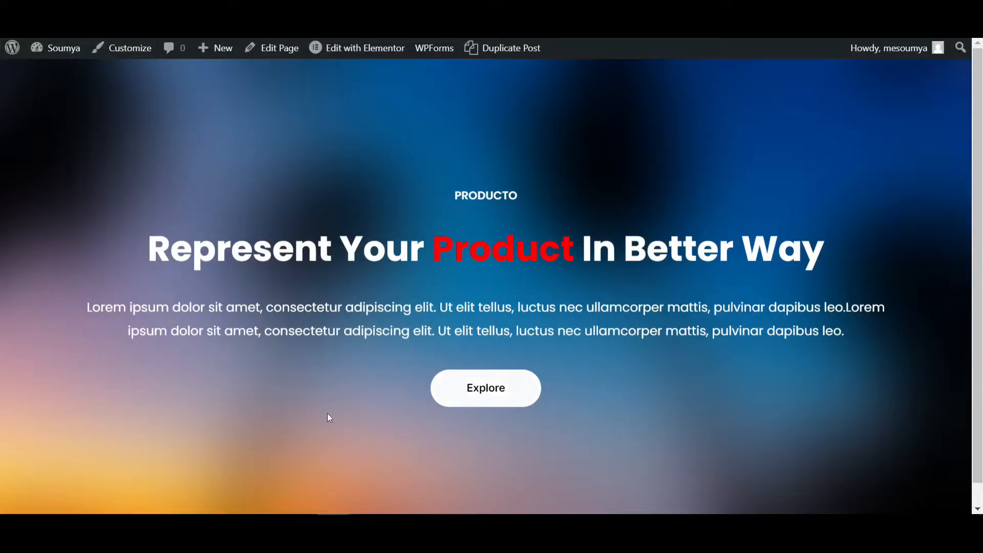
{"action": "mouse_move", "coordinate": [485, 387]}
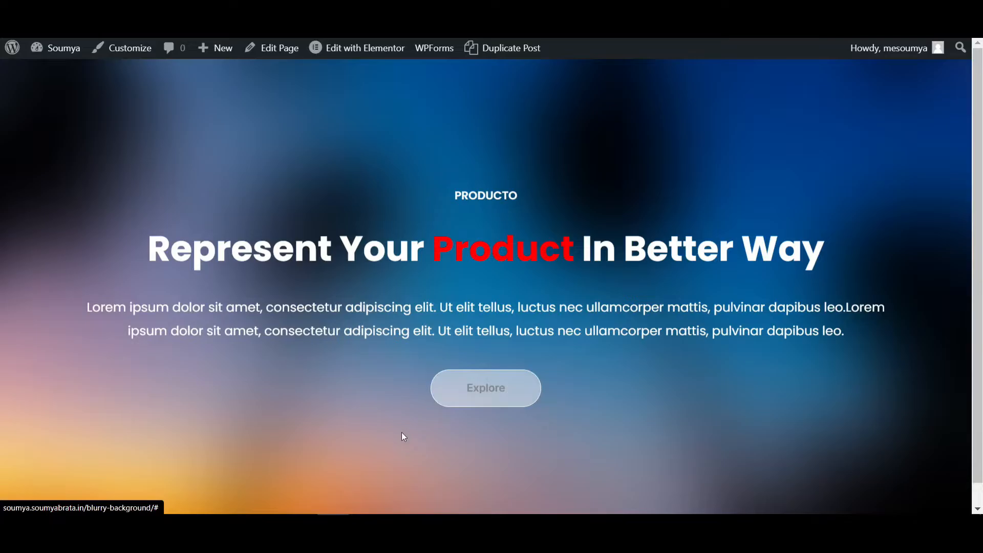
{"action": "left_click", "coordinate": [357, 48]}
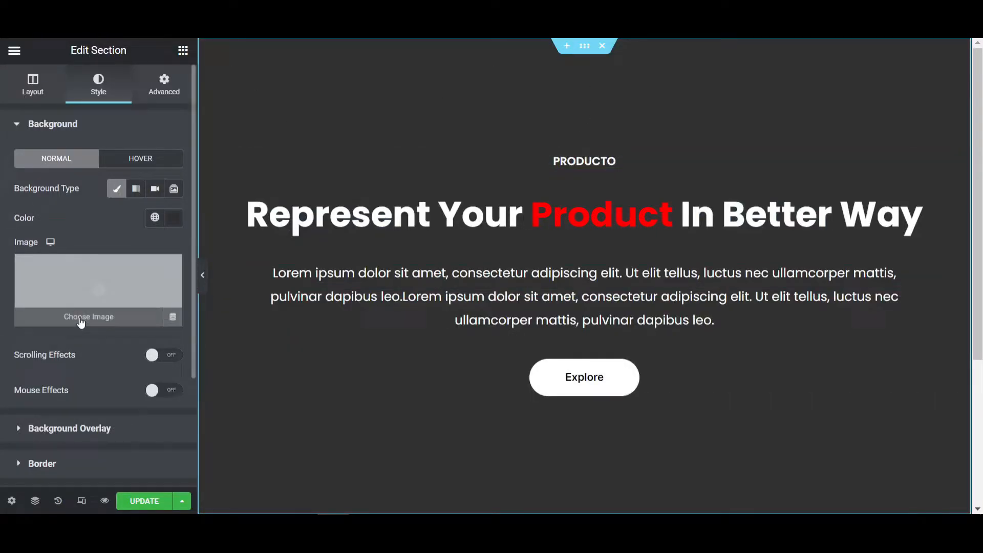
Step: Choose the palm-tree sunset photo from the Media Library as the section background
{"action": "left_click", "coordinate": [88, 317]}
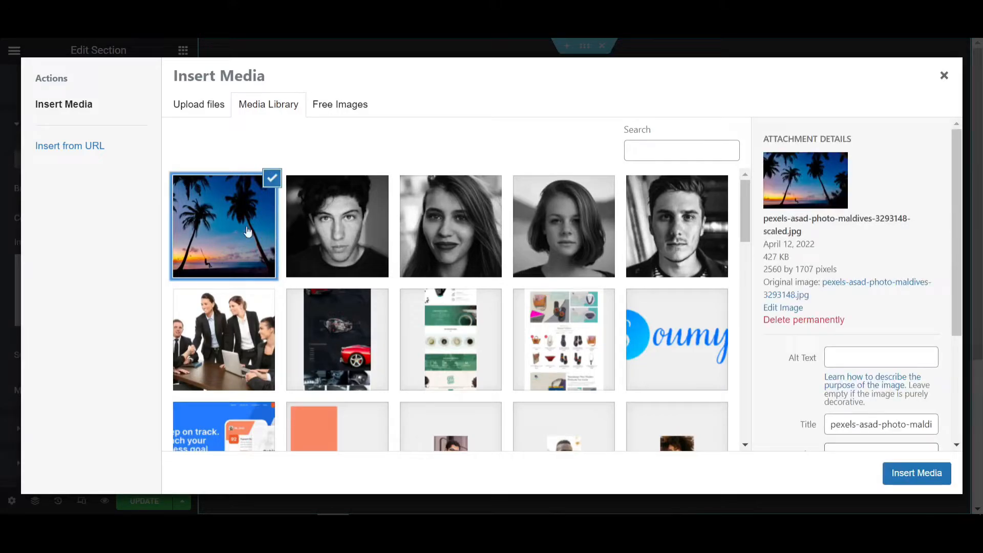
{"action": "left_click", "coordinate": [915, 473]}
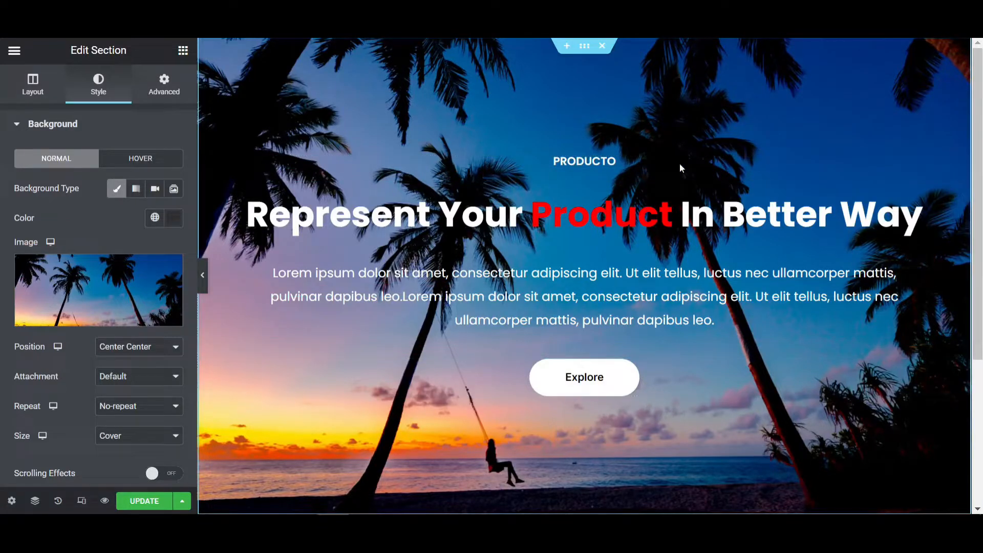
{"action": "mouse_move", "coordinate": [584, 455]}
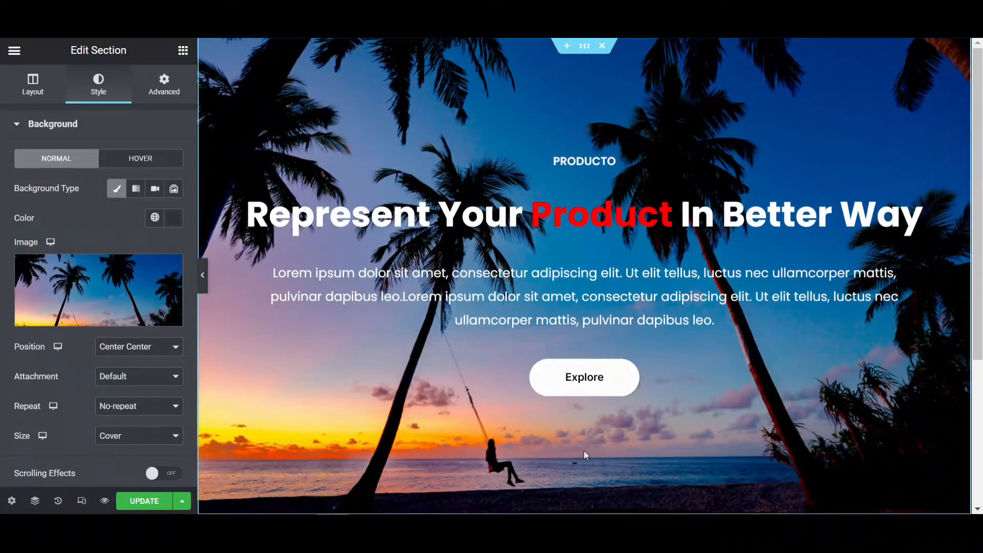
{"action": "mouse_move", "coordinate": [583, 377]}
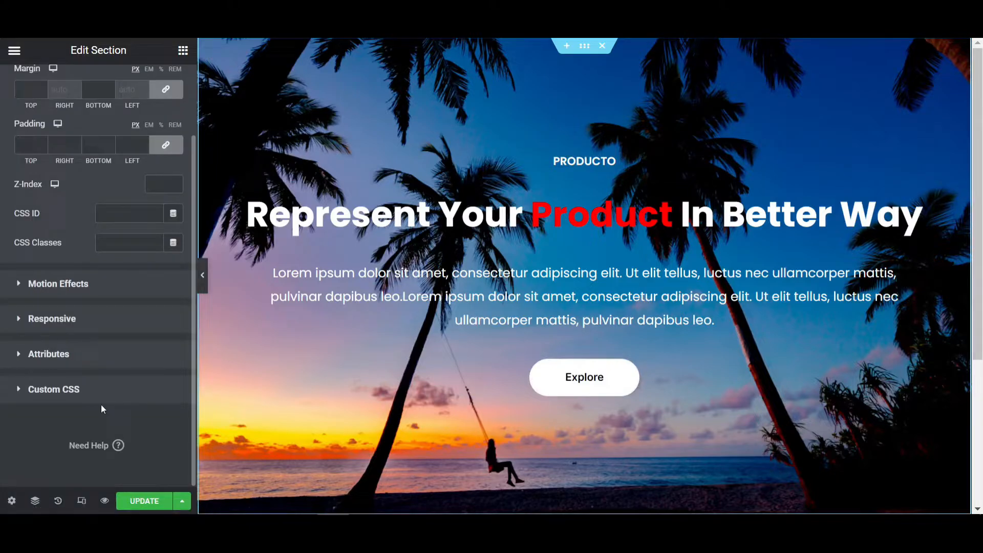
Step: Add selector:before backdrop-filter blur CSS to the section and update the page
{"action": "left_click", "coordinate": [53, 389]}
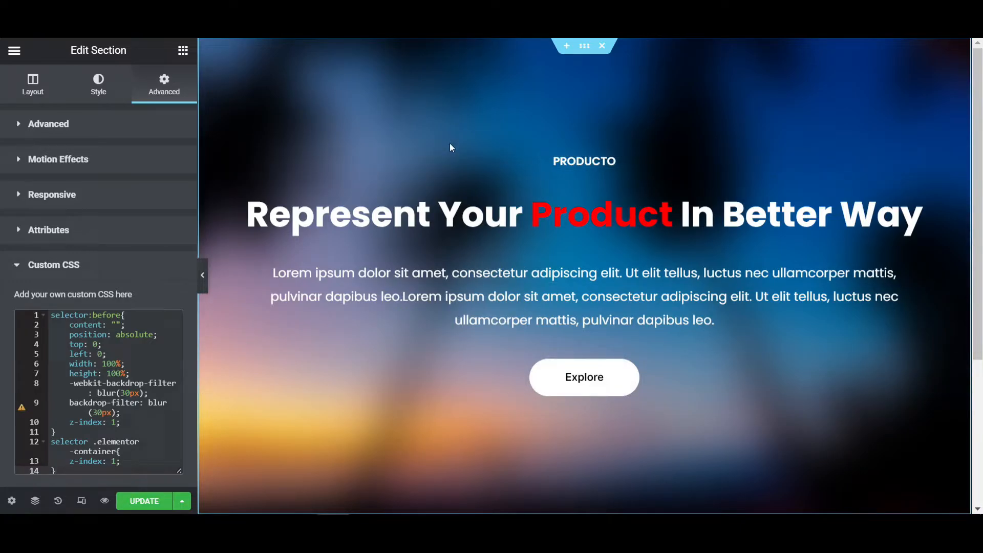
{"action": "left_click", "coordinate": [143, 501]}
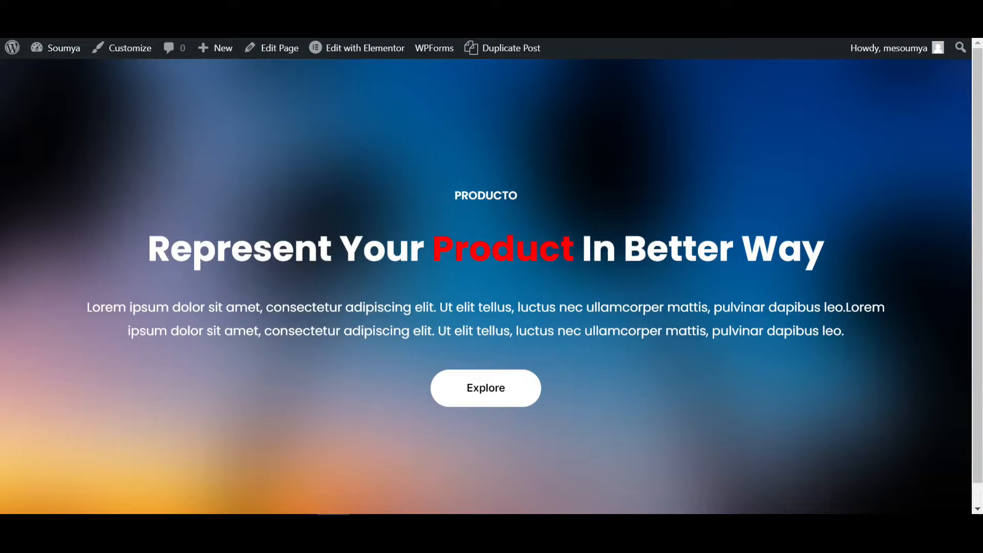
{"action": "mouse_move", "coordinate": [422, 178]}
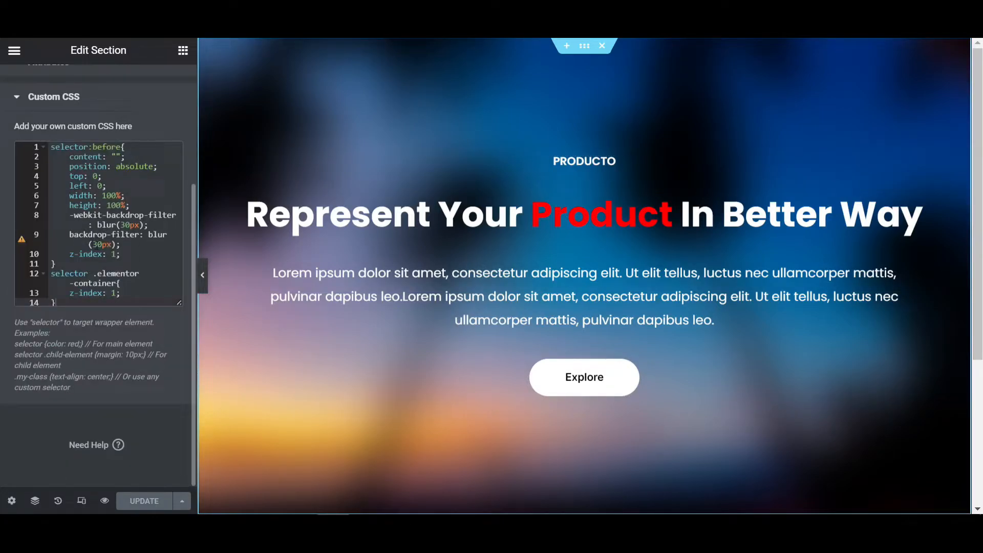
{"action": "mouse_move", "coordinate": [21, 239]}
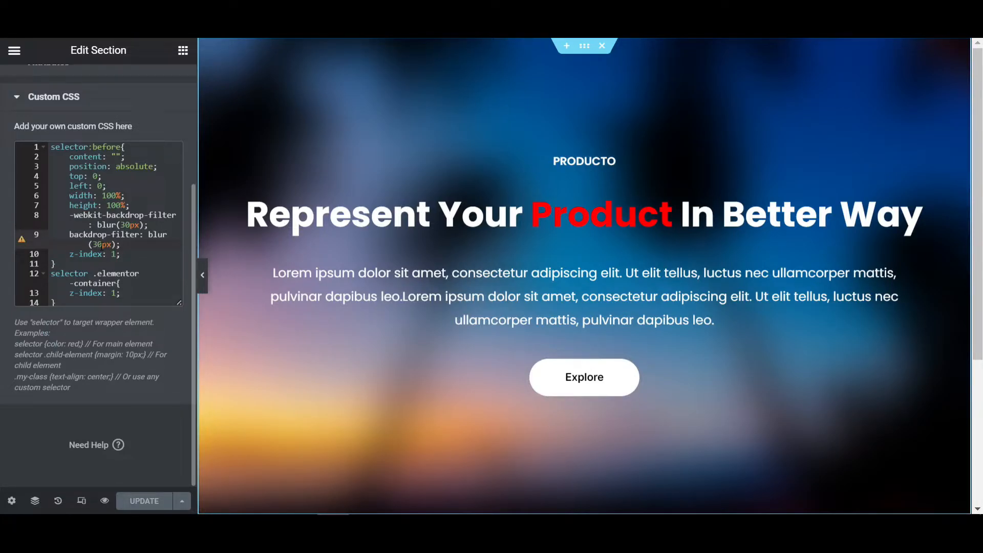
{"action": "type", "text": "10"}
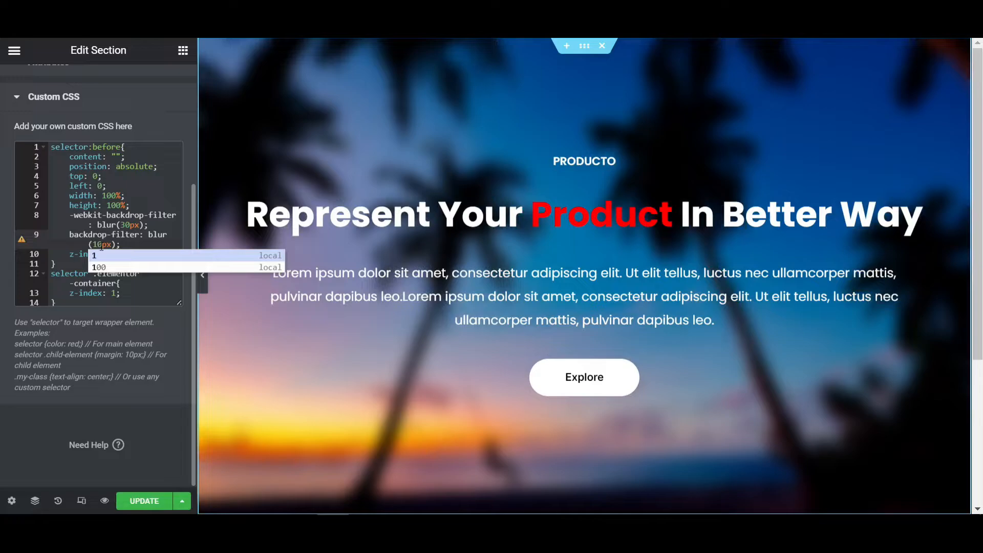
{"action": "mouse_move", "coordinate": [376, 135]}
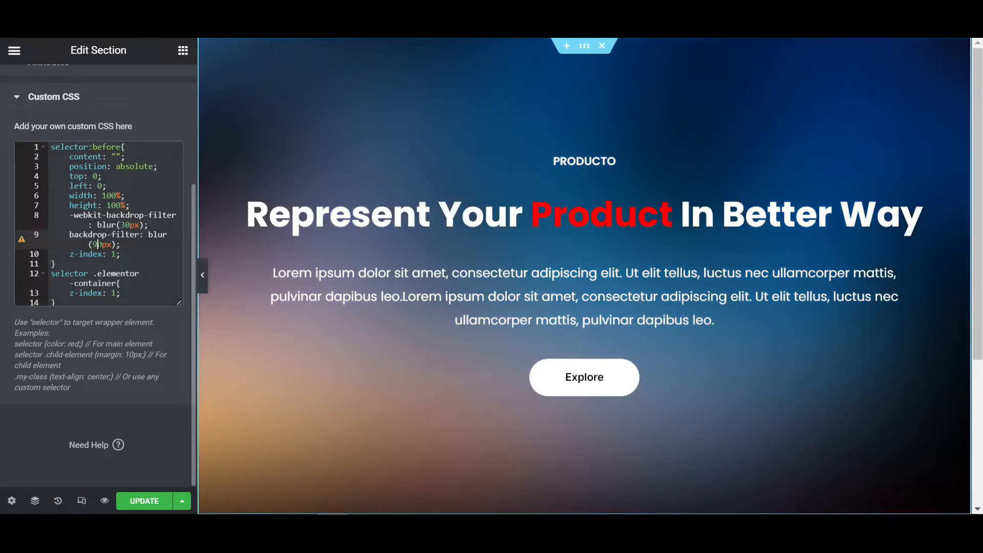
{"action": "type", "text": "30"}
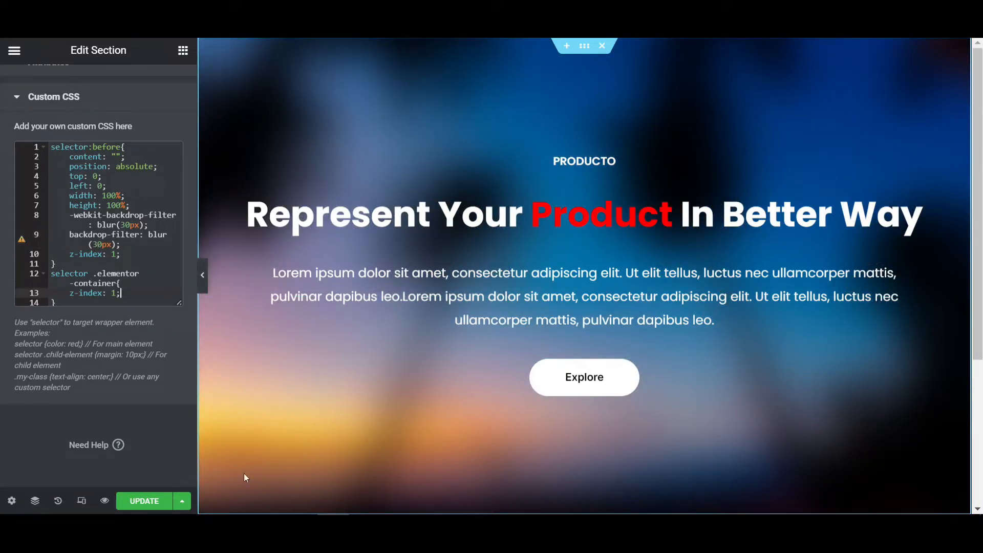
Step: Preview the 30px-blurred hero live, revisit Style > Background, then switch to the YouTube video
{"action": "left_click", "coordinate": [144, 501]}
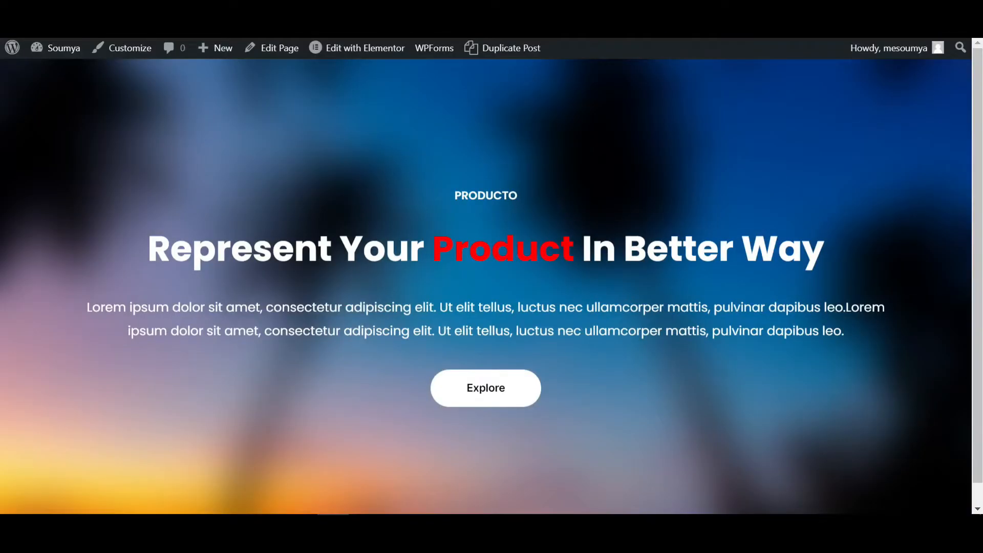
{"action": "mouse_move", "coordinate": [393, 199]}
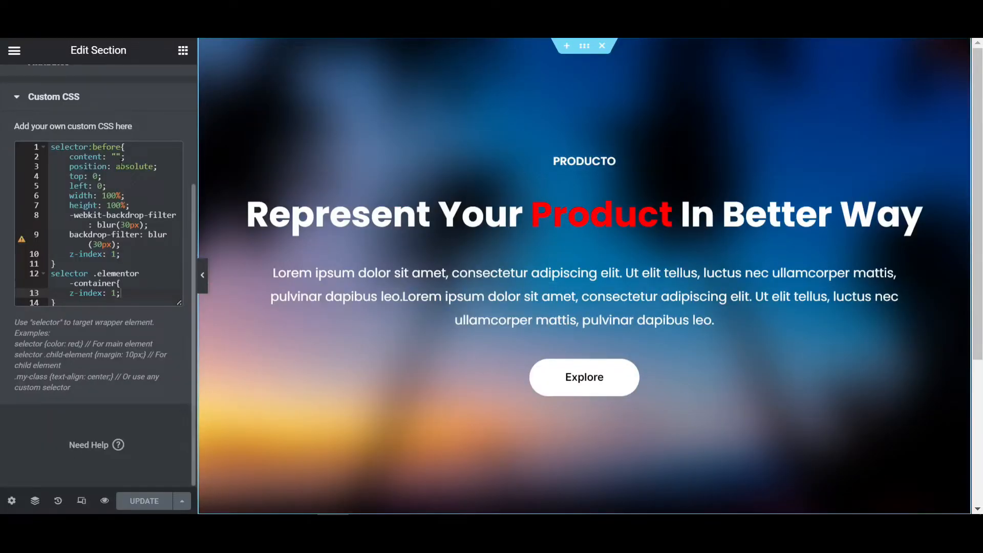
{"action": "left_click", "coordinate": [98, 82]}
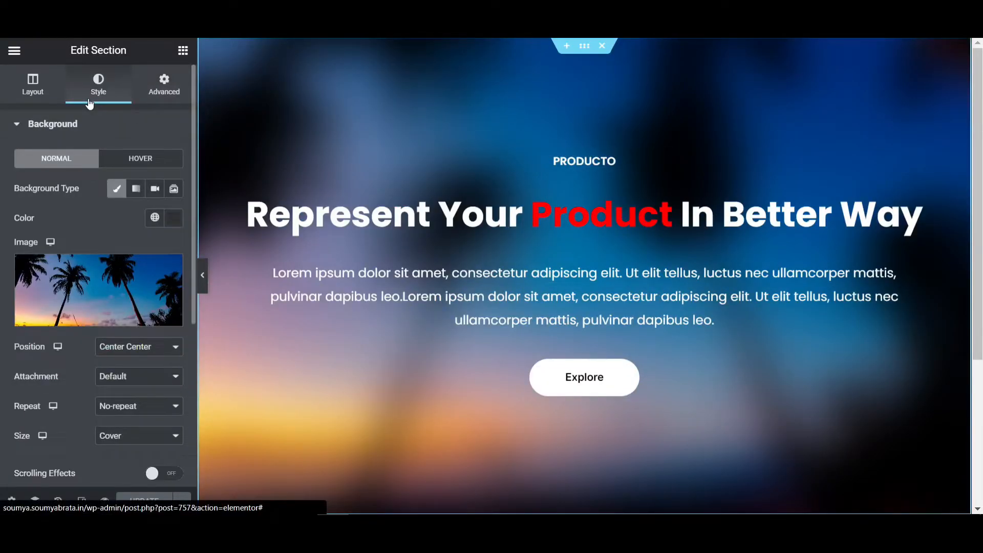
{"action": "left_click", "coordinate": [135, 188]}
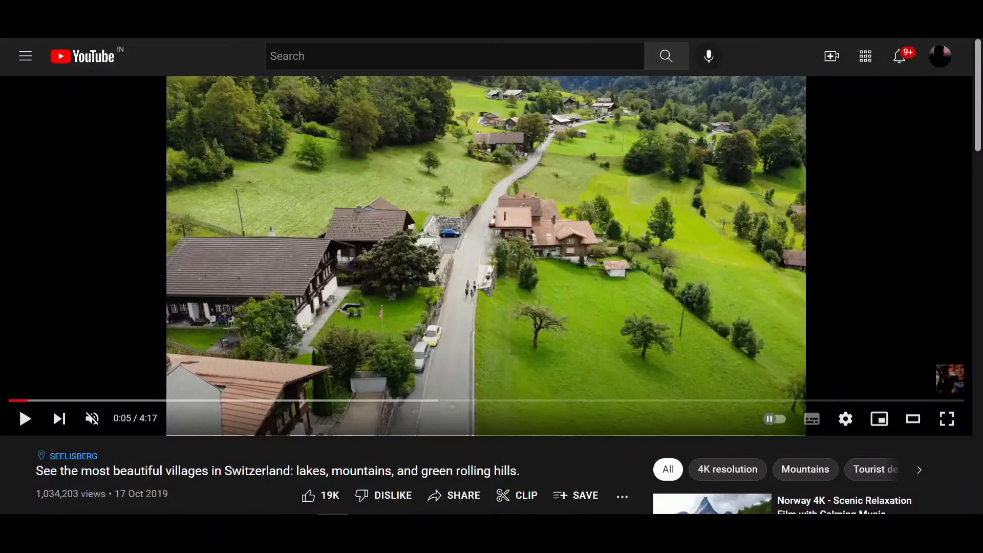
Step: Play and pause the Switzerland villages drone video and grab its share link
{"action": "left_click", "coordinate": [24, 418]}
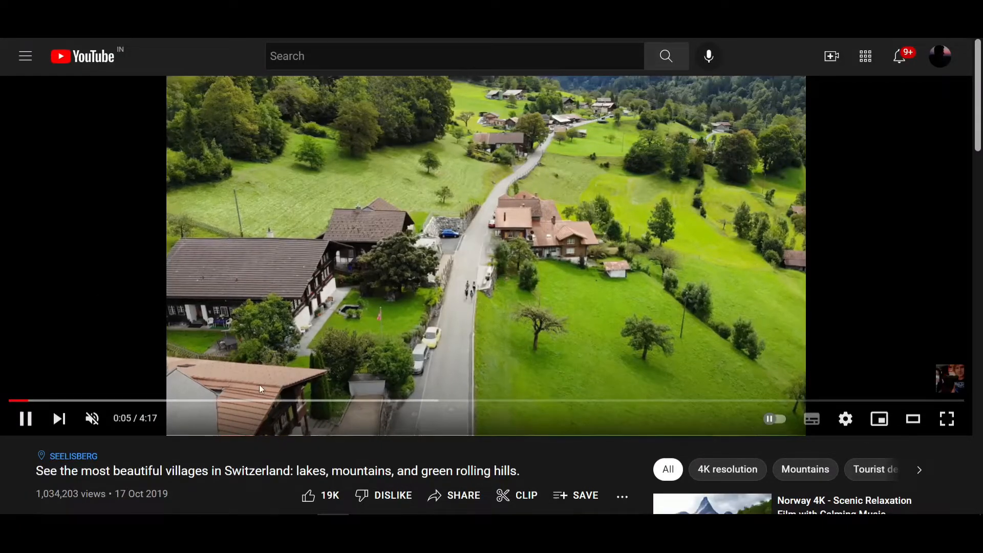
{"action": "left_click", "coordinate": [26, 418]}
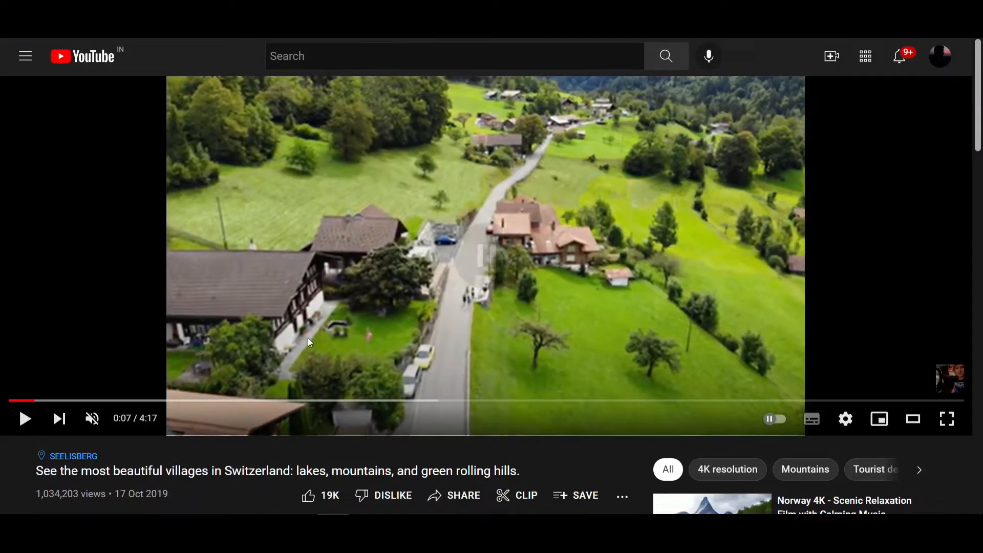
{"action": "left_click", "coordinate": [463, 496]}
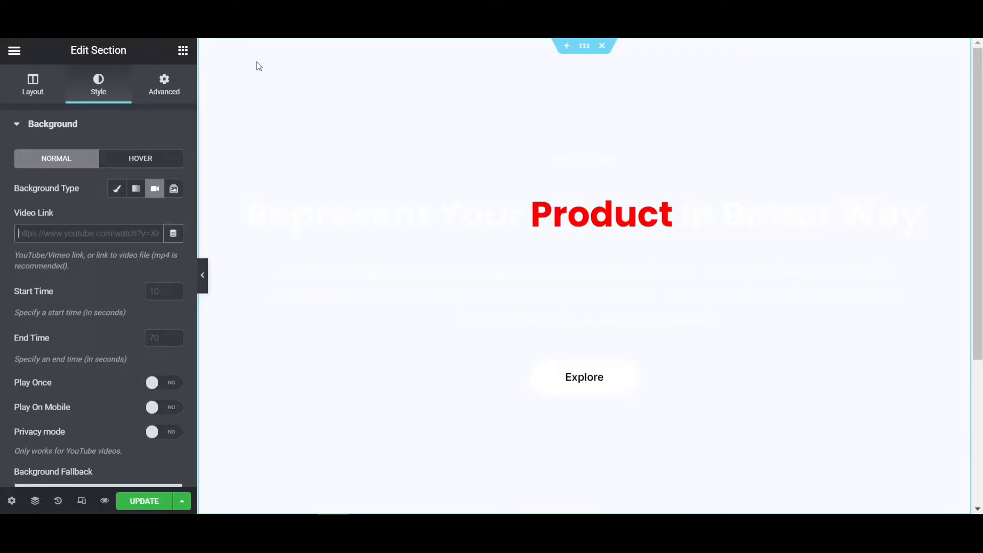
{"action": "type", "text": "https://youtu.be/Ww4Wc34s-fA"}
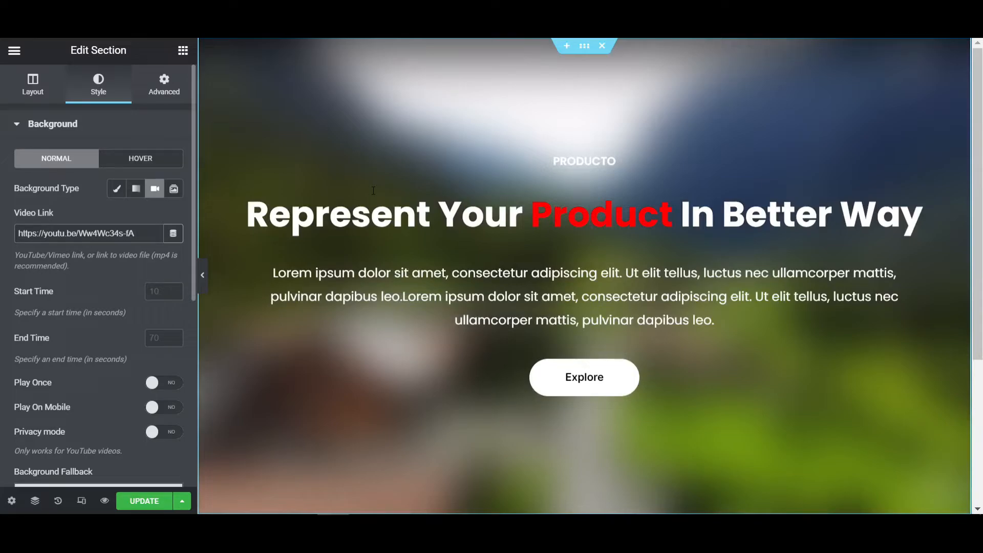
{"action": "left_click", "coordinate": [144, 501]}
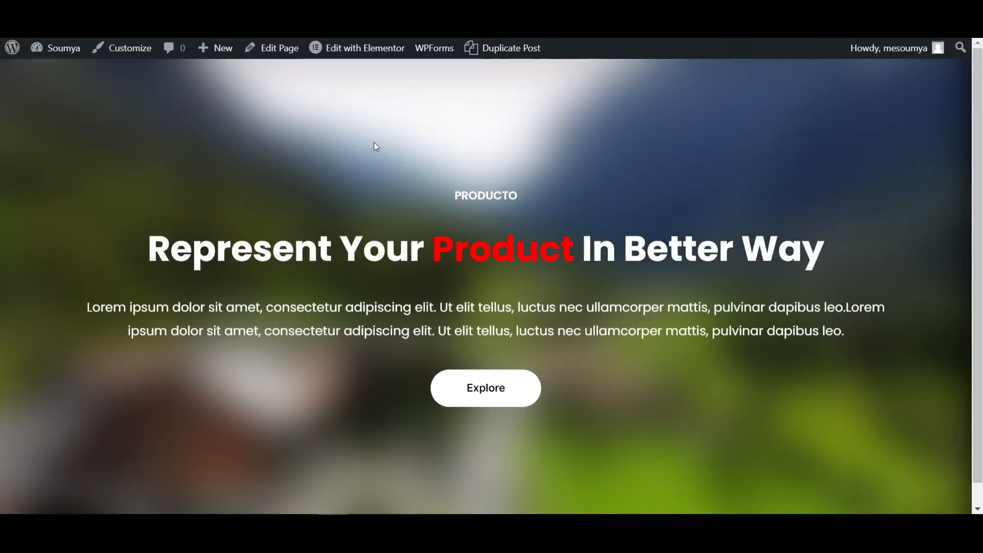
Step: Return to the editor and change the Custom CSS backdrop-filter blur from 30px to 10px
{"action": "left_click", "coordinate": [364, 48]}
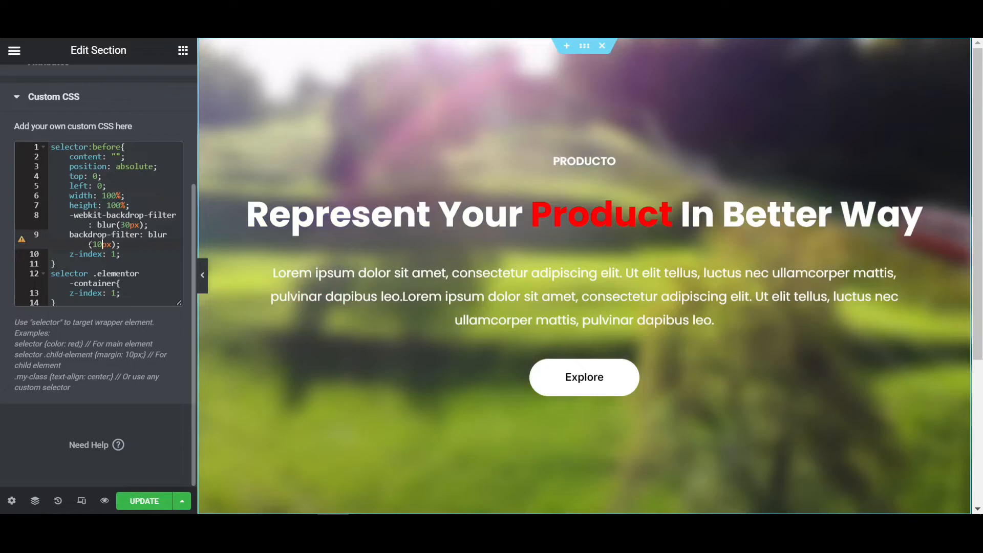
Step: Update and view the live hero over the 10px-blurred village video background
{"action": "left_click", "coordinate": [143, 501]}
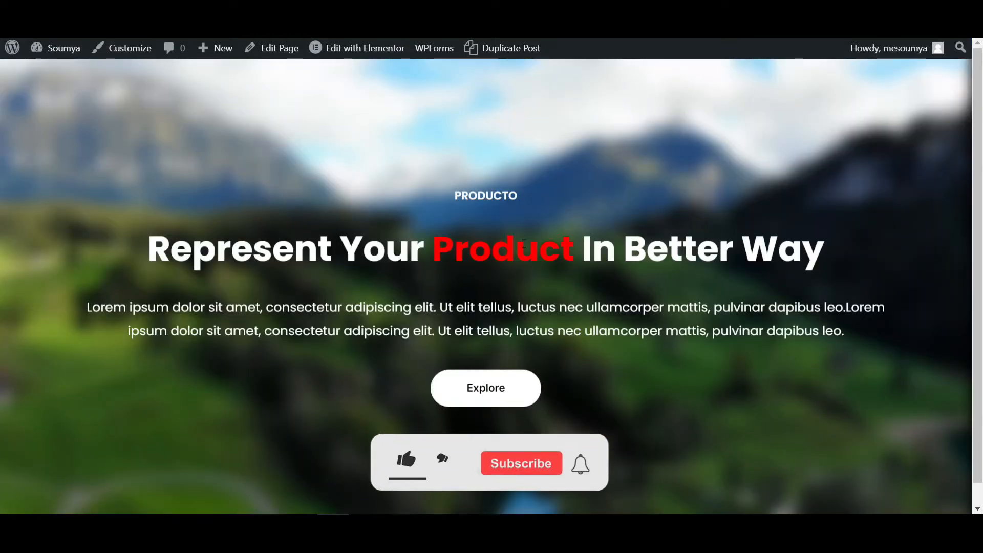
{"action": "left_click", "coordinate": [406, 462]}
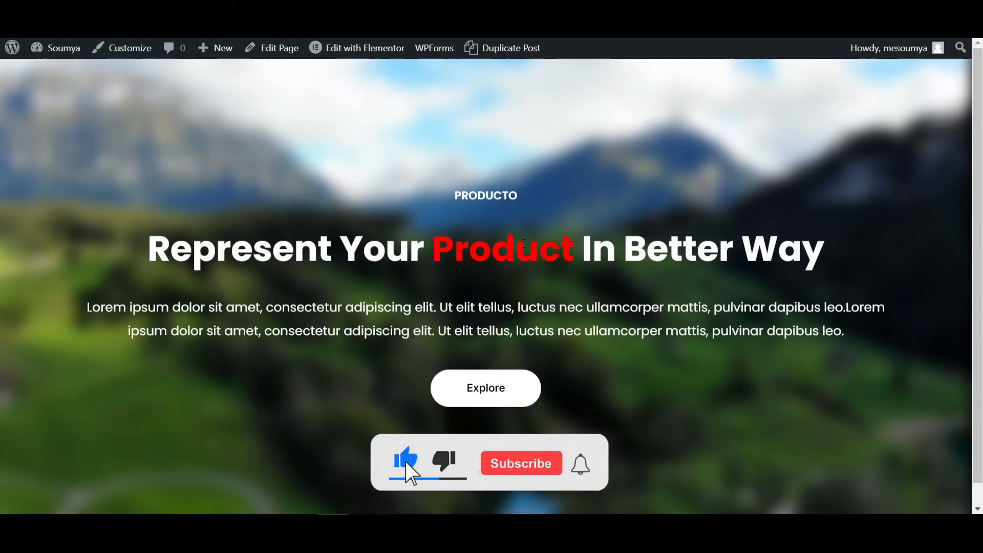